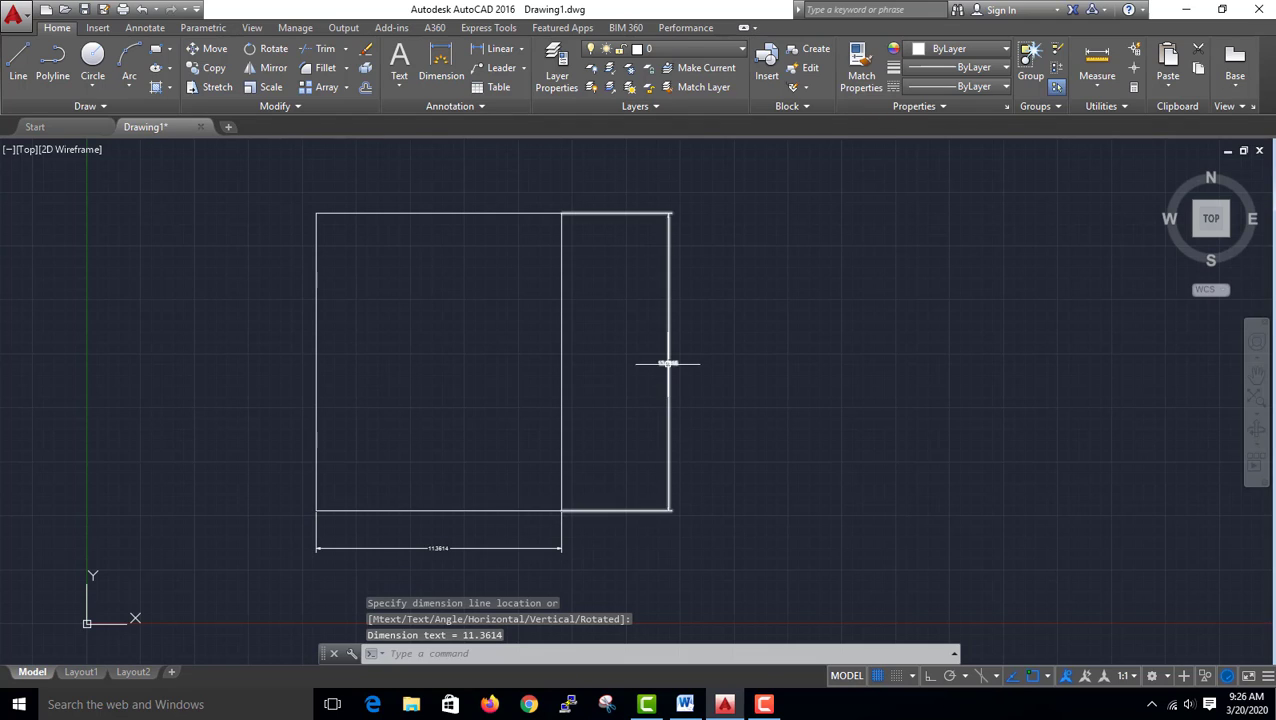
Step: Bring up the Dimension Style Manager with the DIMSTYLE command
type("DIMSTY")
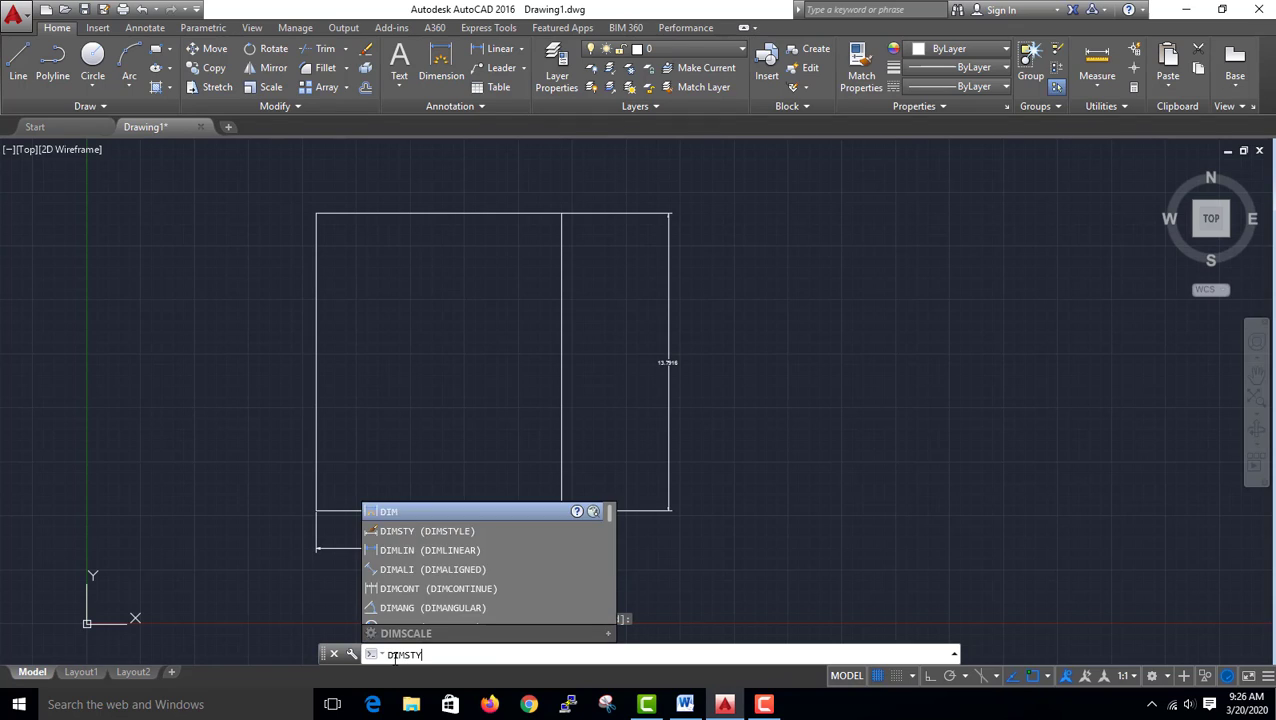
key("Enter")
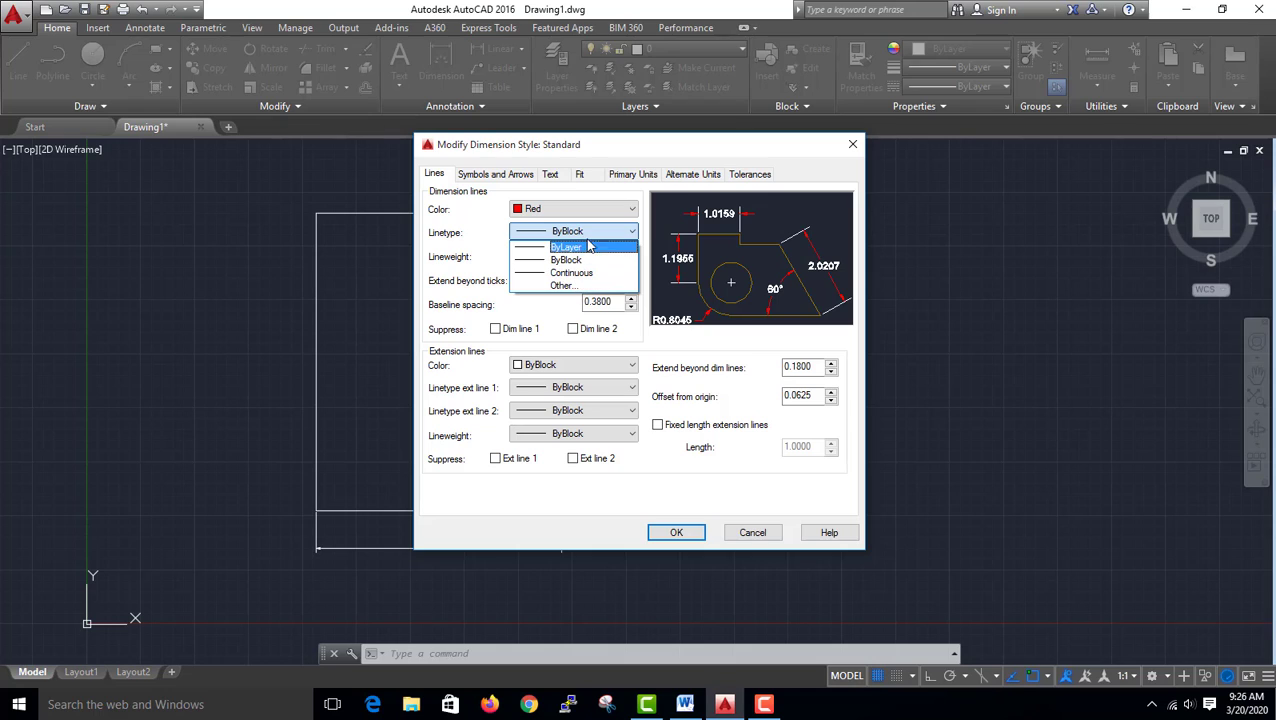
Step: Set the dimension lines color to Red while keeping the ByBlock linetype
left_click(566, 260)
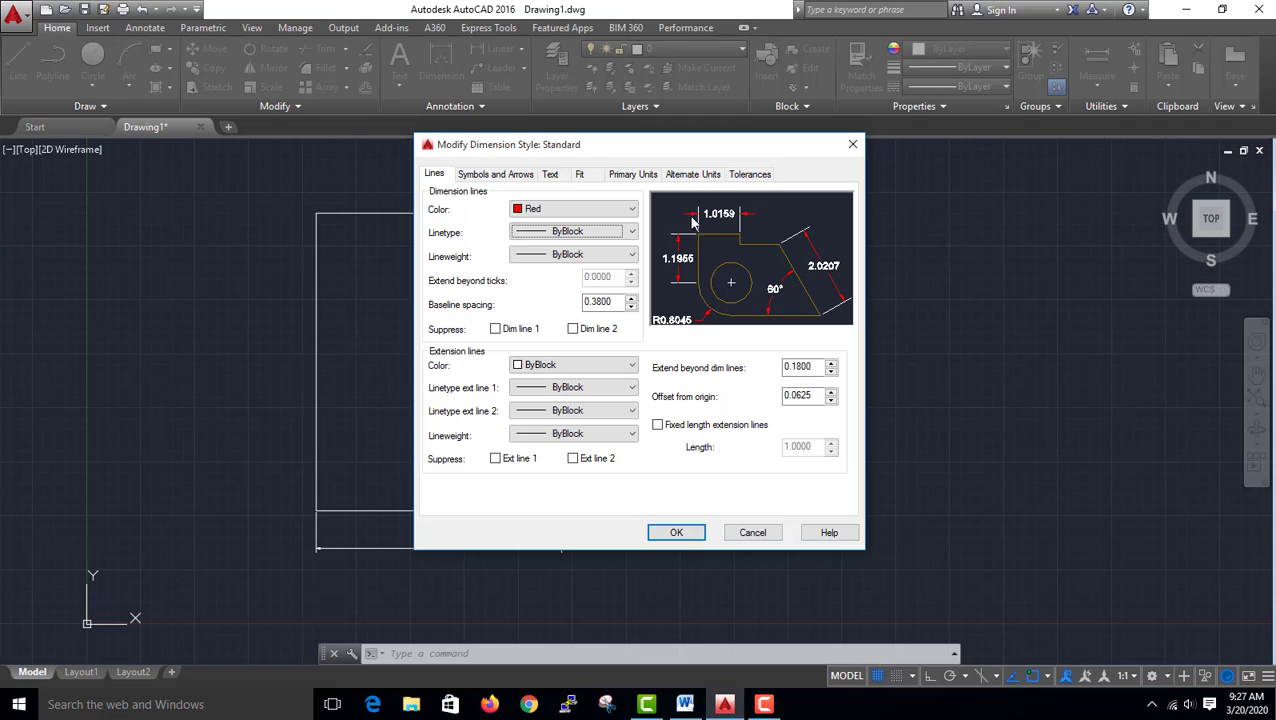
left_click(496, 174)
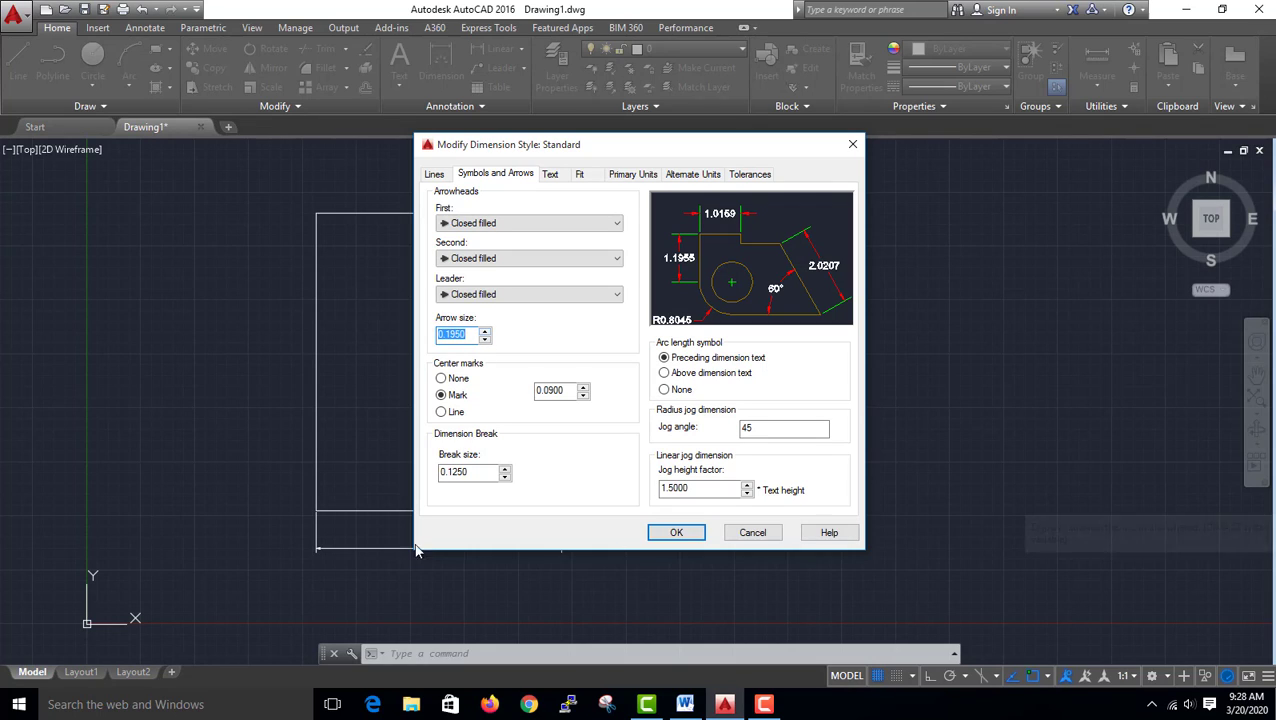
Step: Move on to the Symbols and Arrows settings after making extension lines green
left_click(550, 172)
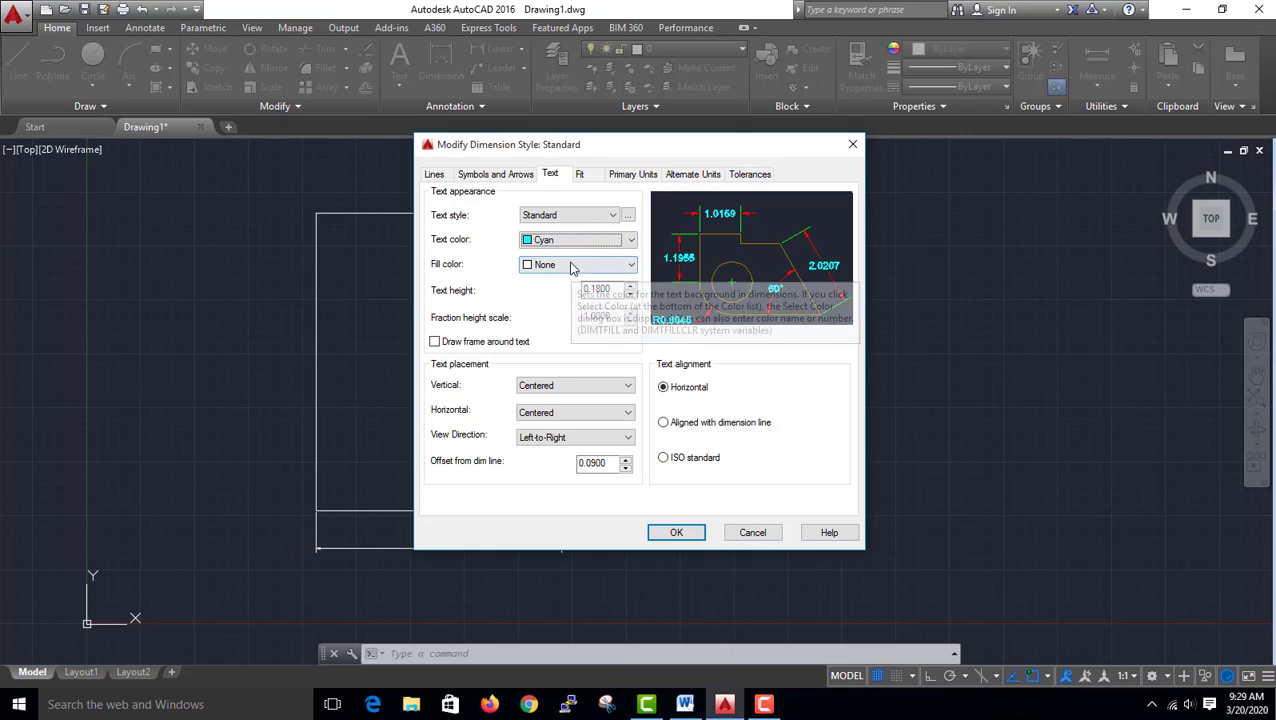
Step: Move on to the Text settings to make dimension text cyan and taller
left_click(632, 172)
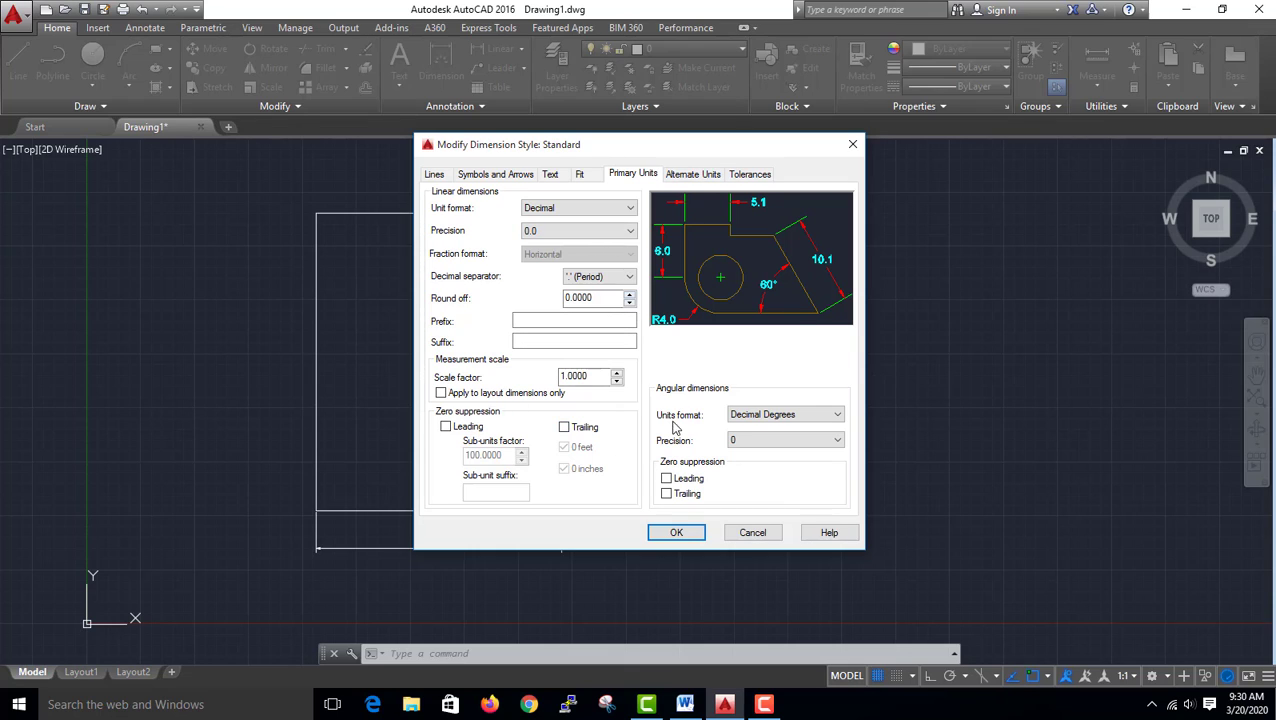
Step: Confirm the modified style and close the manager so the rectangle shows 11.4 and 13.8 in cyan
left_click(676, 532)
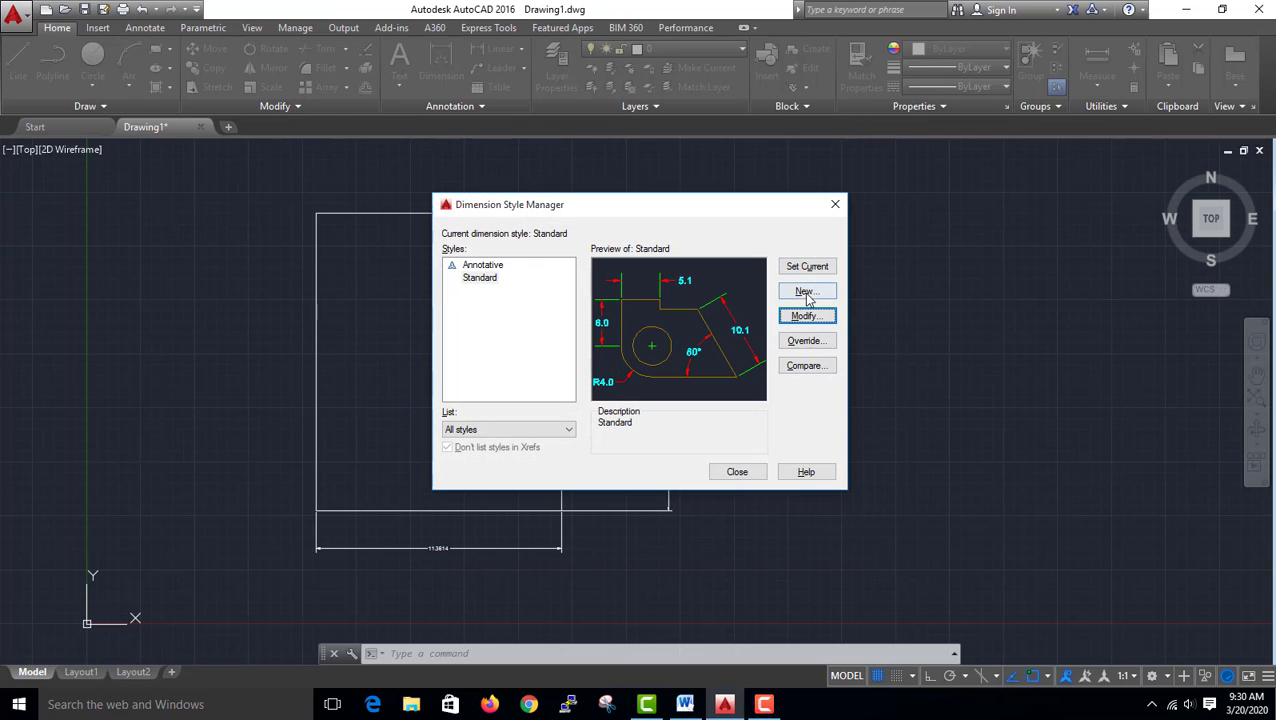
left_click(736, 472)
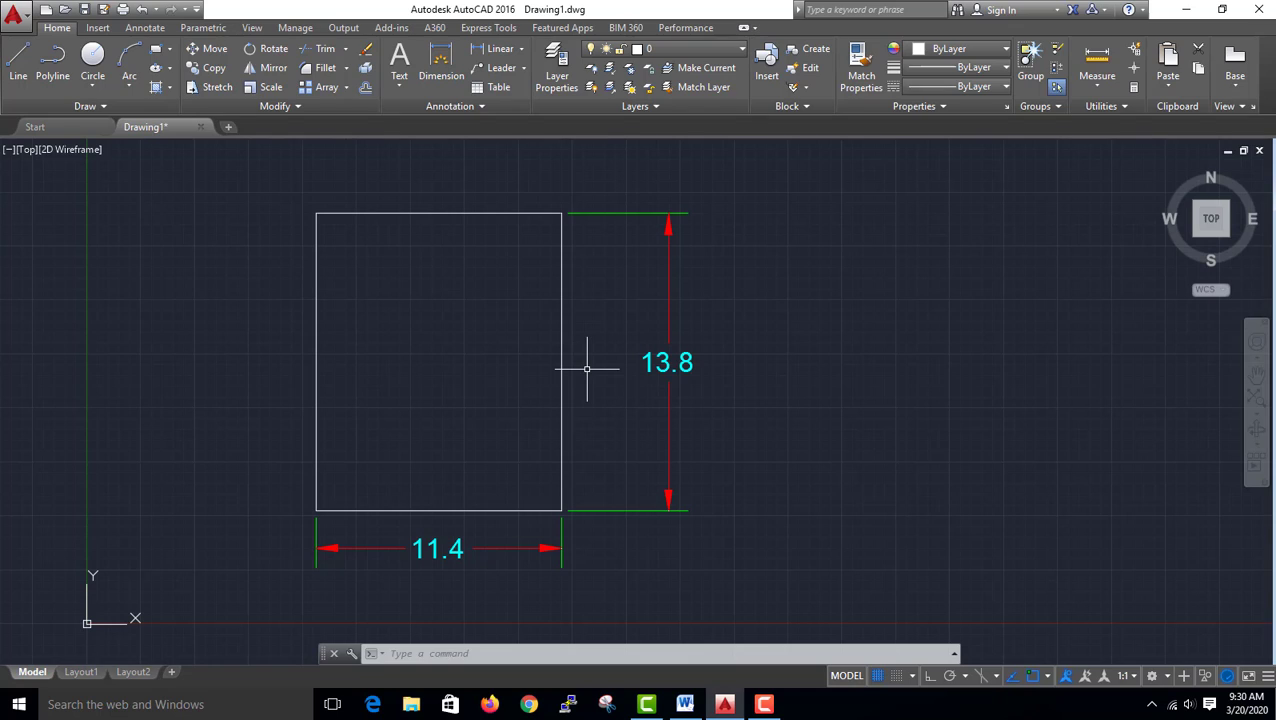